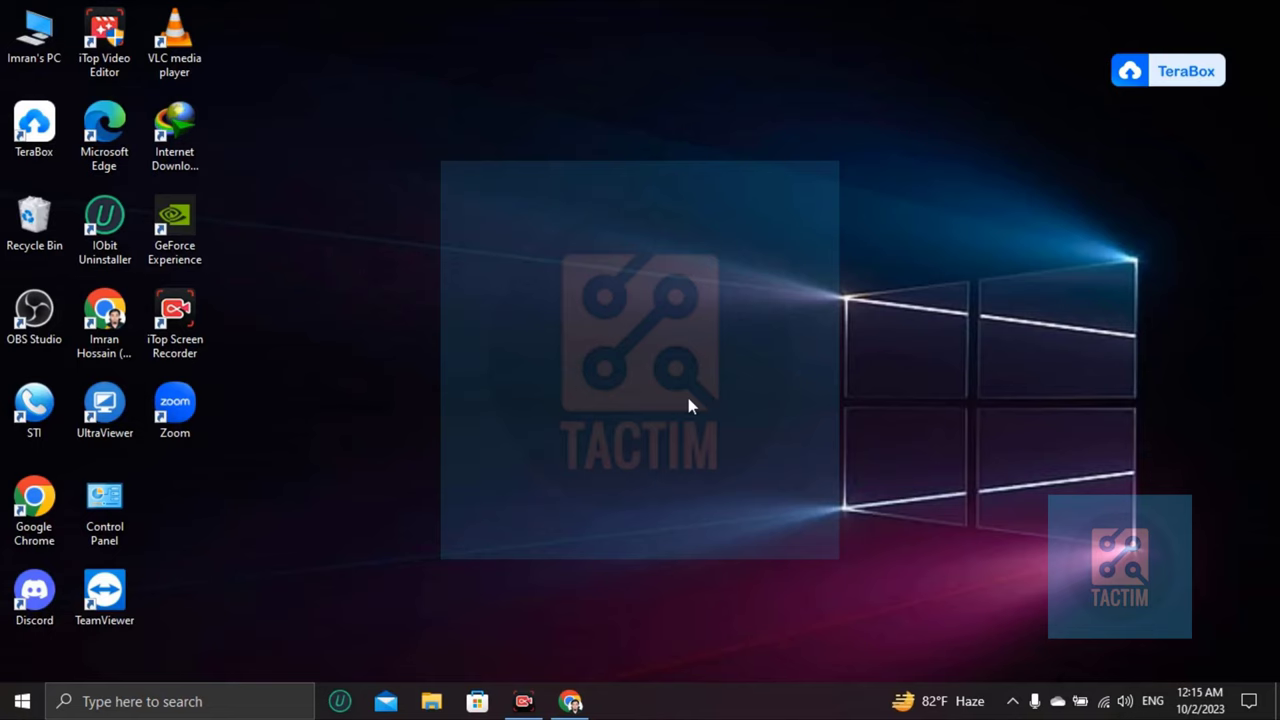
Launch Google Chrome and start a new blank tab beside the spreadsheet
click(570, 700)
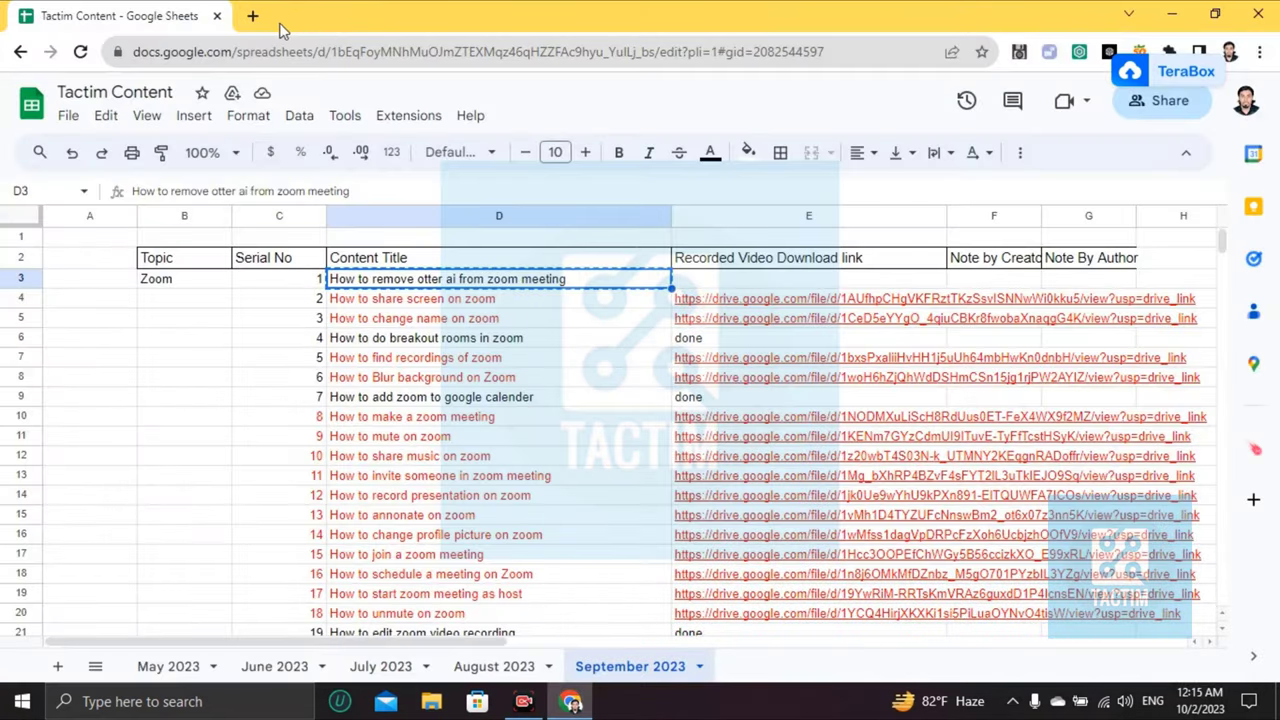
click(252, 15)
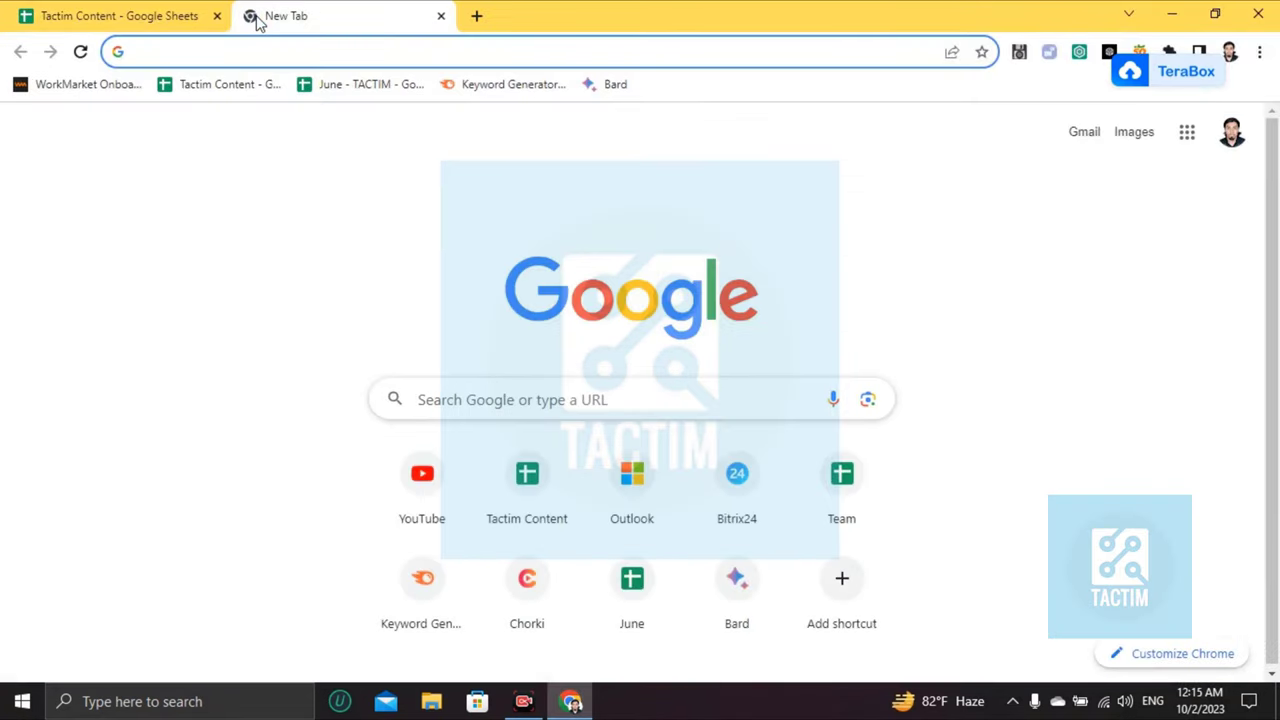
Go to otter.ai and open Account Settings on the Meetings tab
text(otter.ai/home)
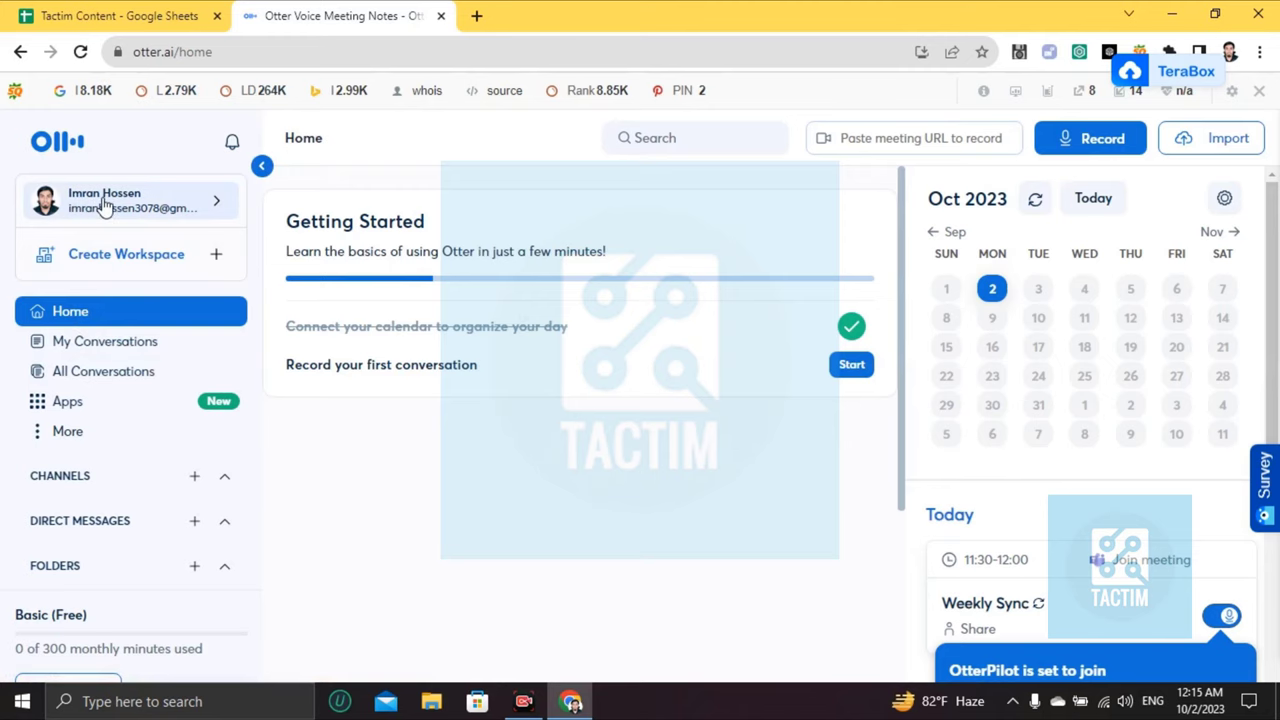
click(130, 200)
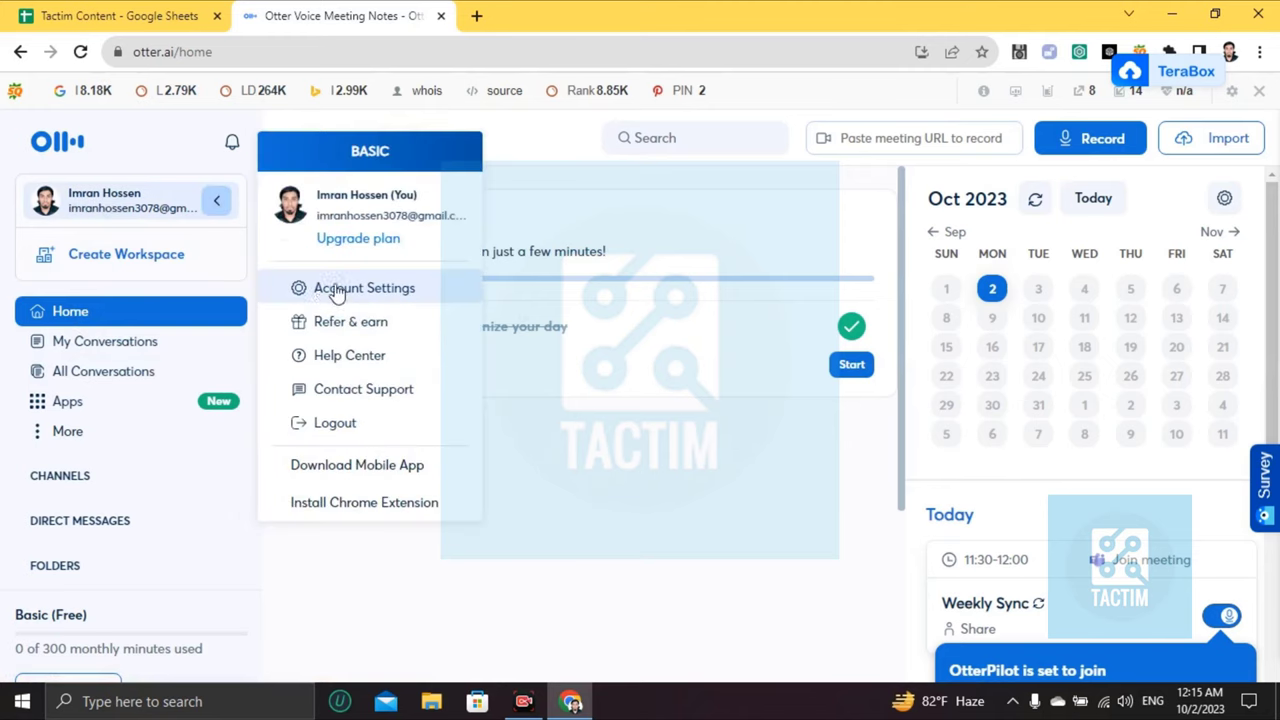
click(364, 288)
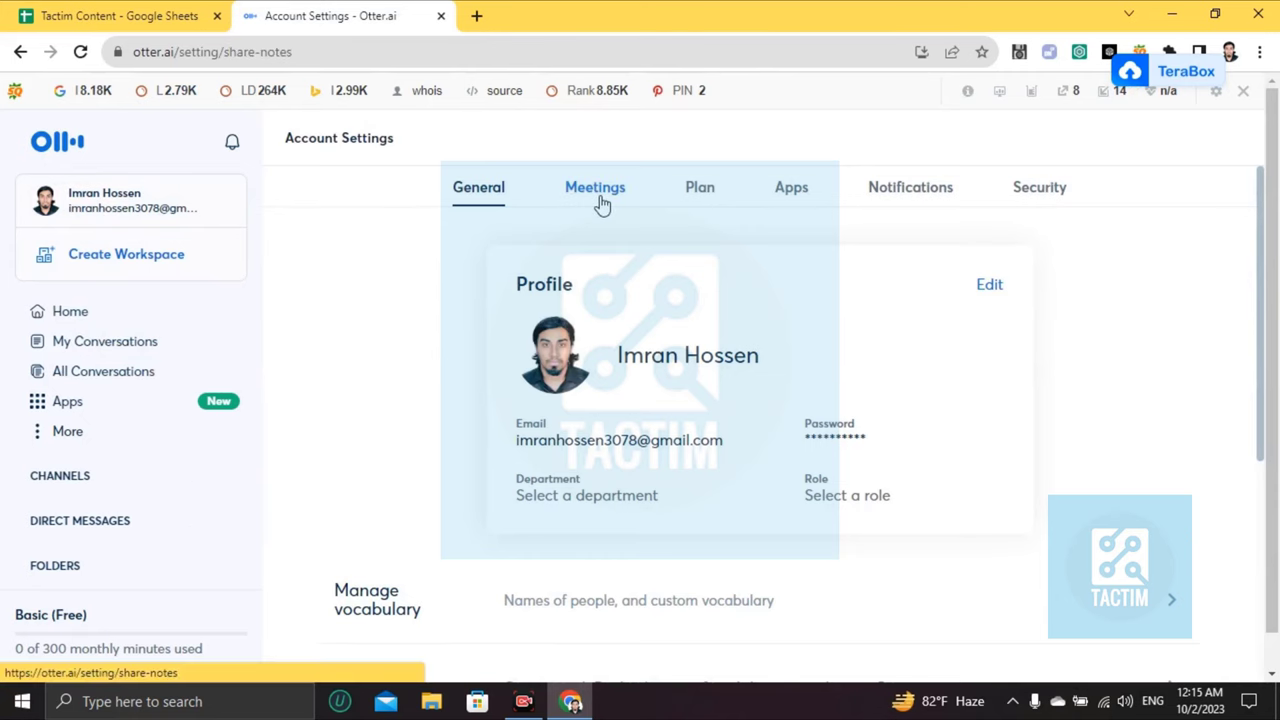
click(595, 187)
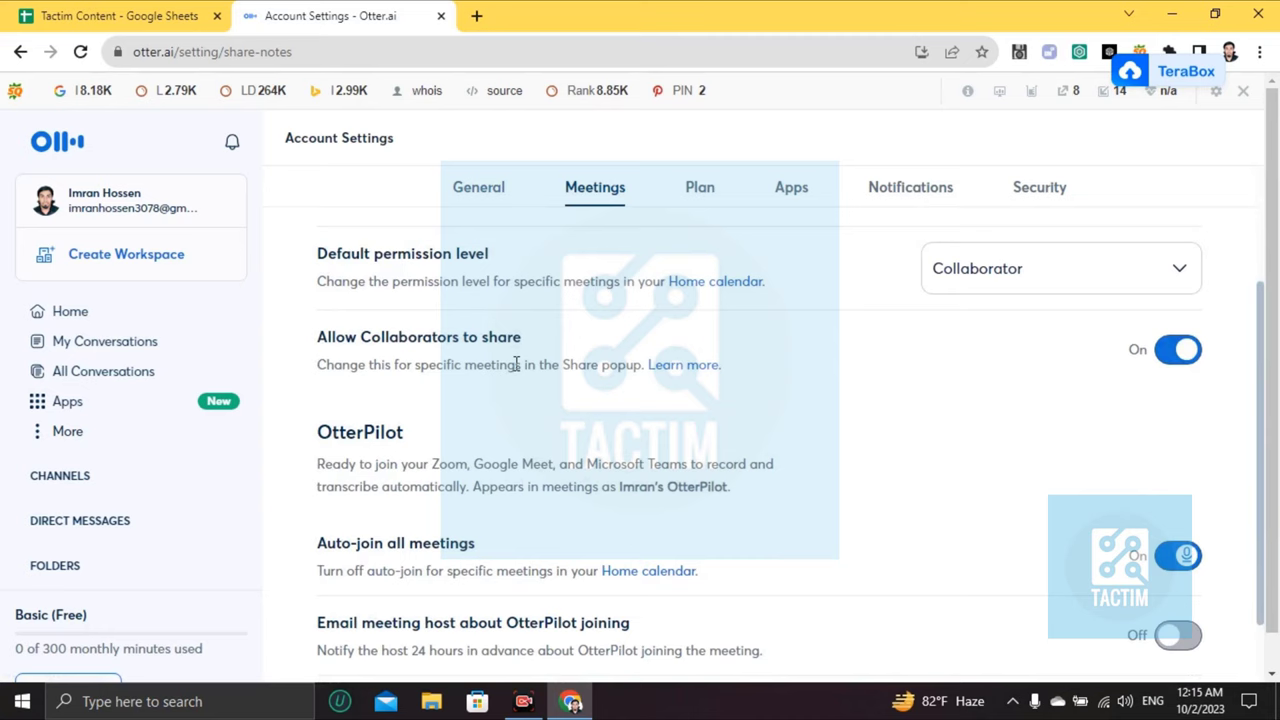
scroll(down, 3)
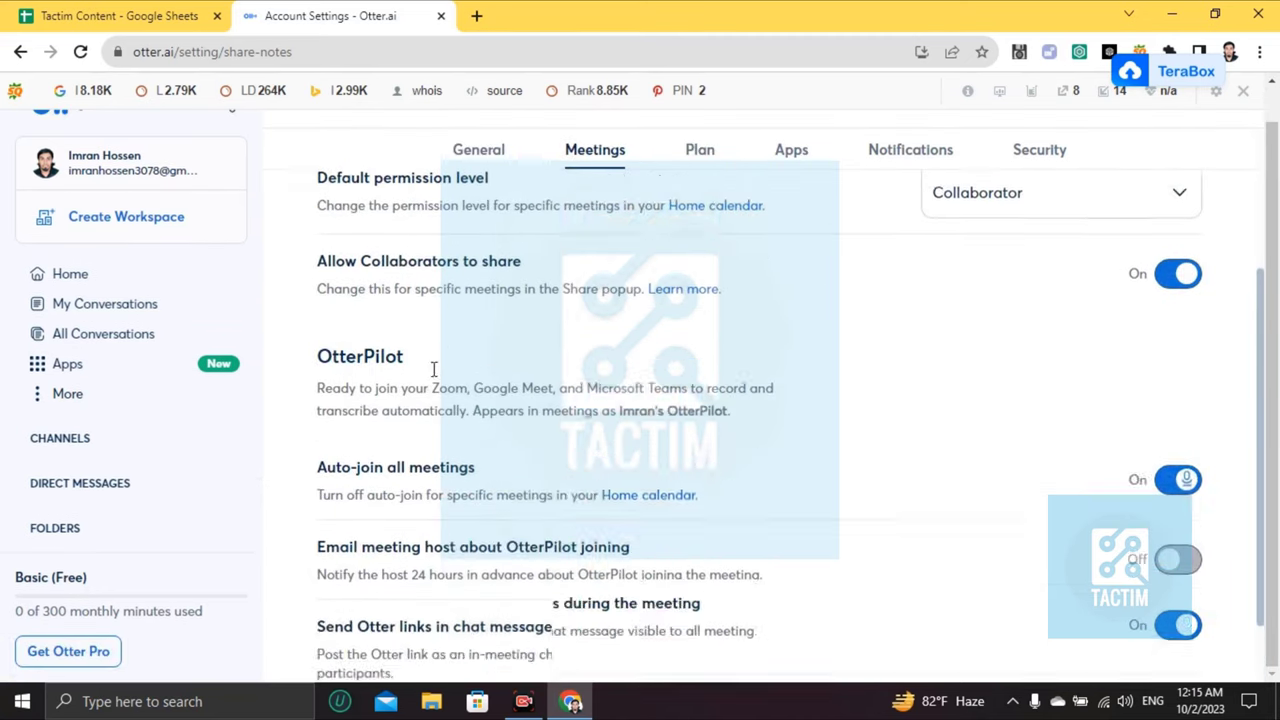
scroll(down, 3)
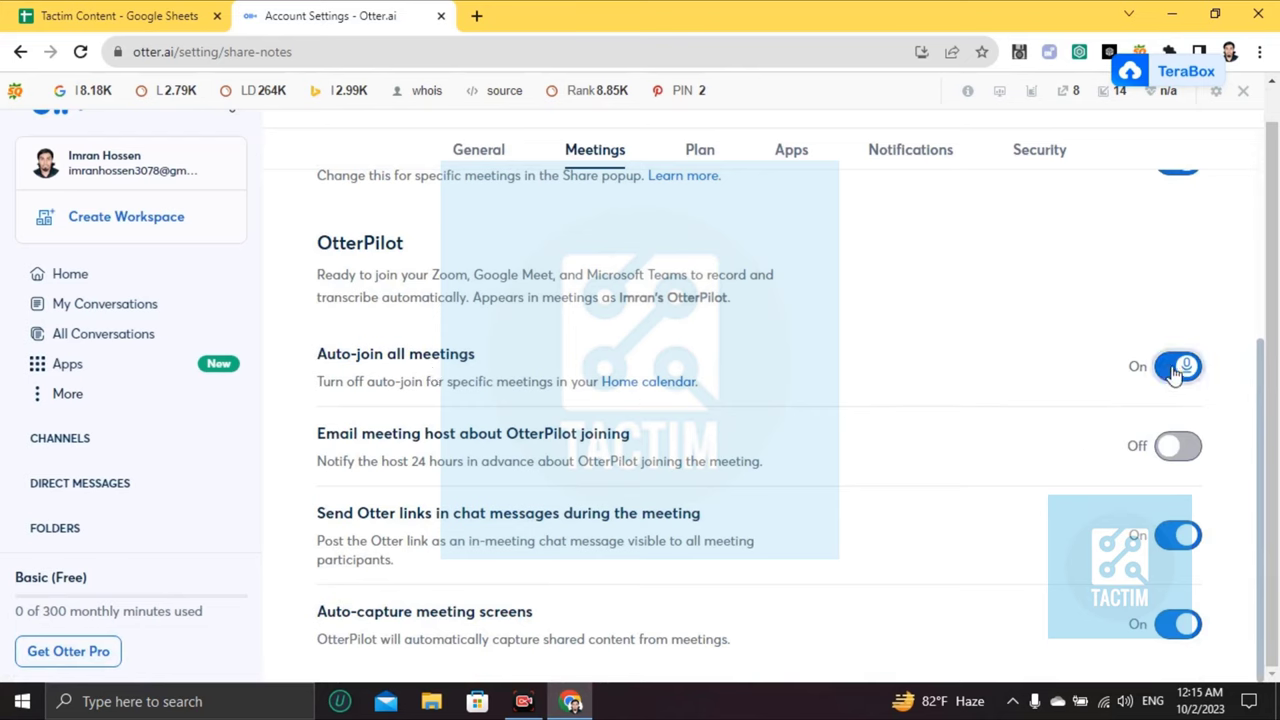
Turn off Auto-join all meetings and Send Otter links in chat messages
click(1178, 366)
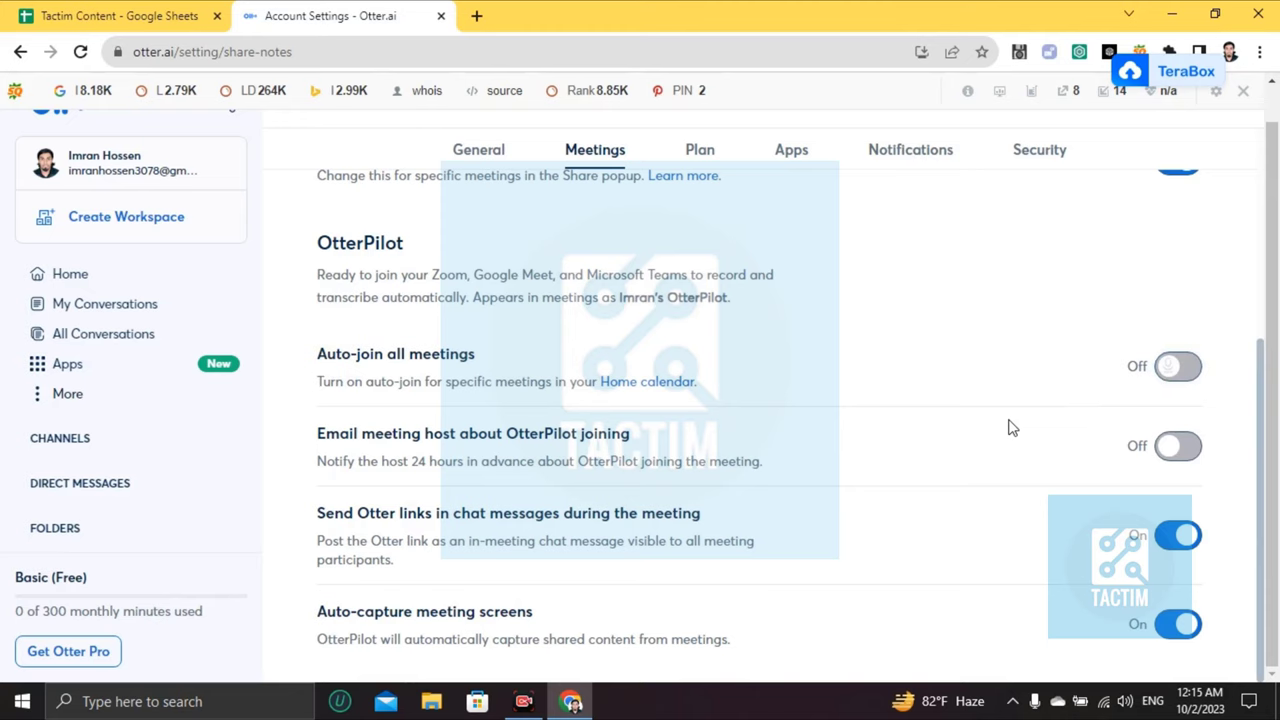
click(1177, 535)
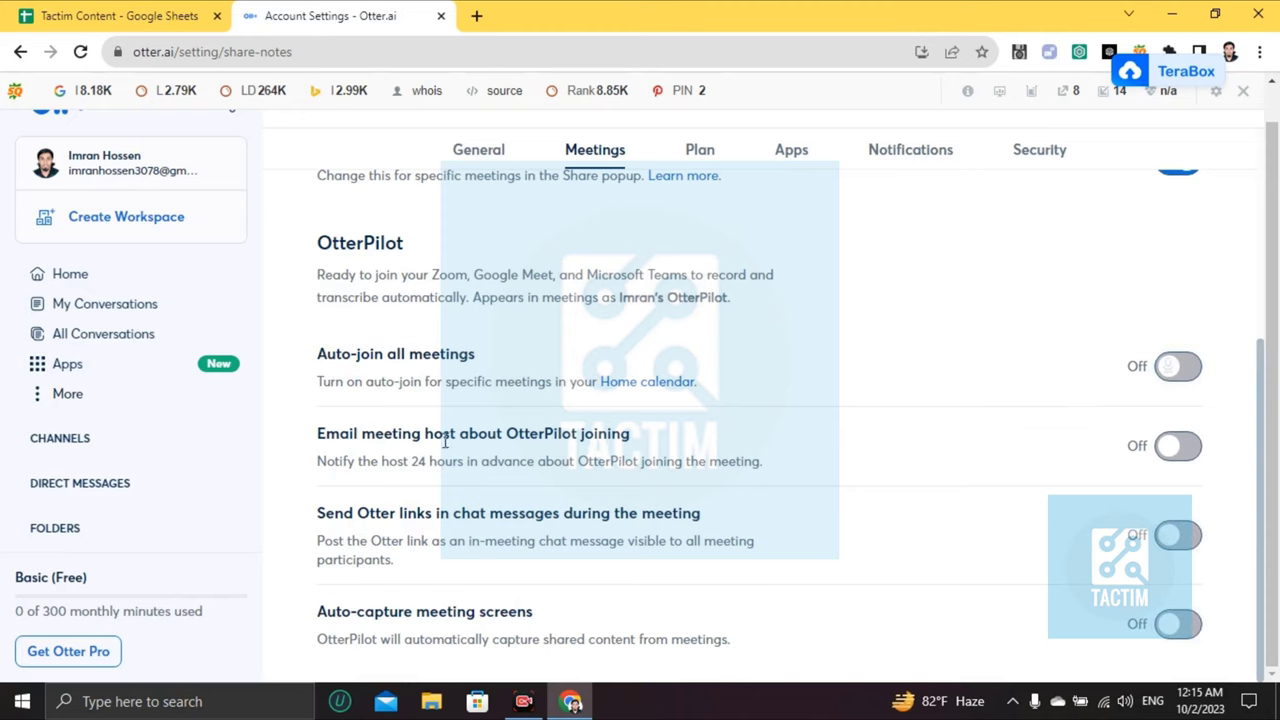
mouse_move(612, 486)
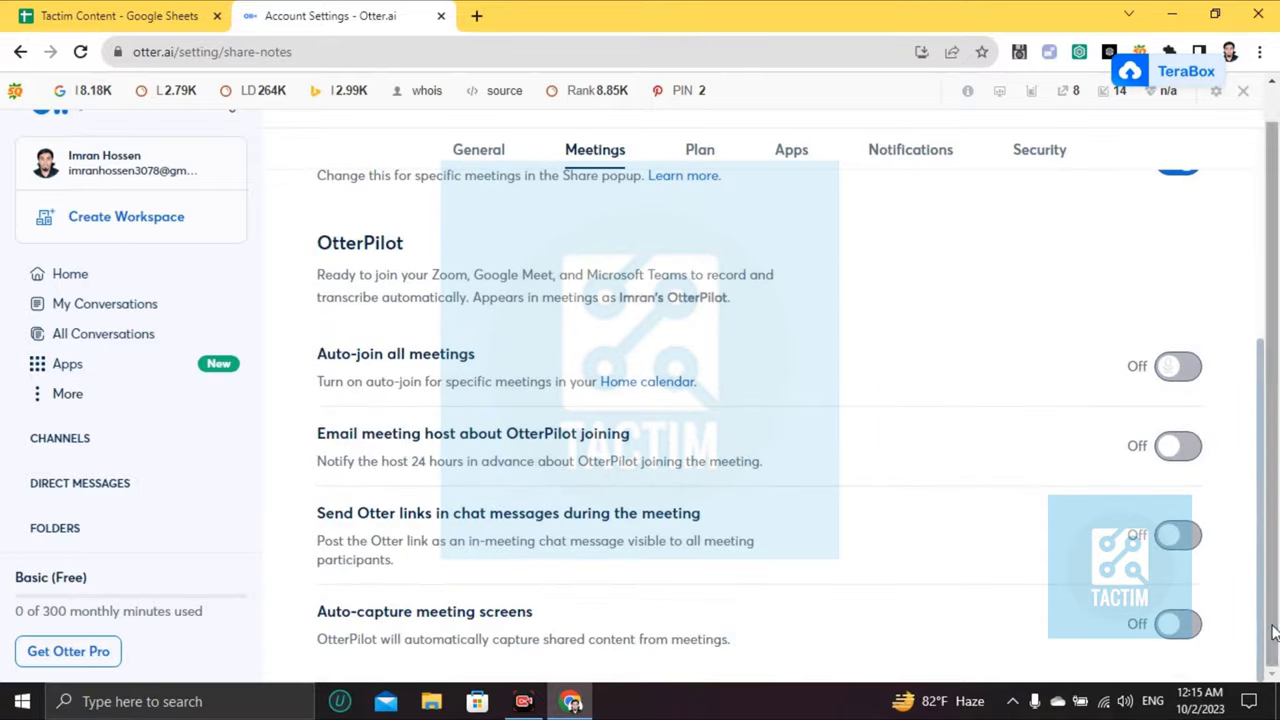
mouse_move(622, 368)
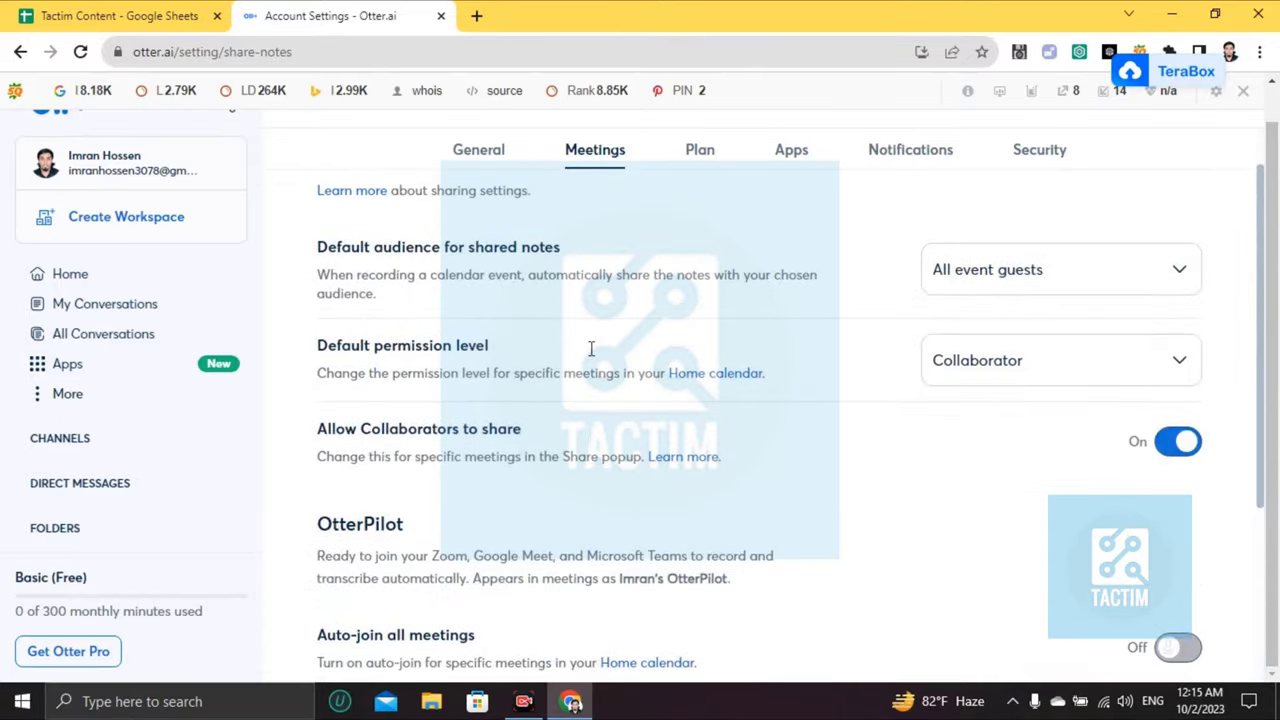
mouse_move(763, 497)
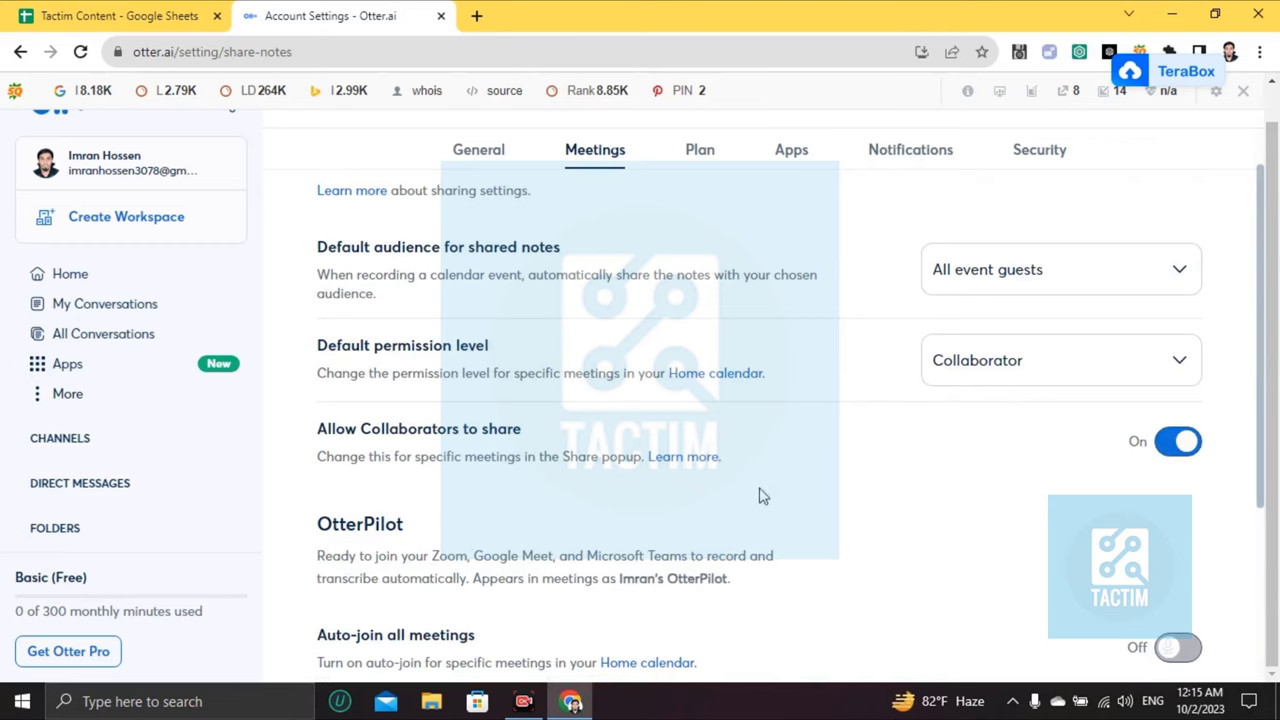
mouse_move(730, 485)
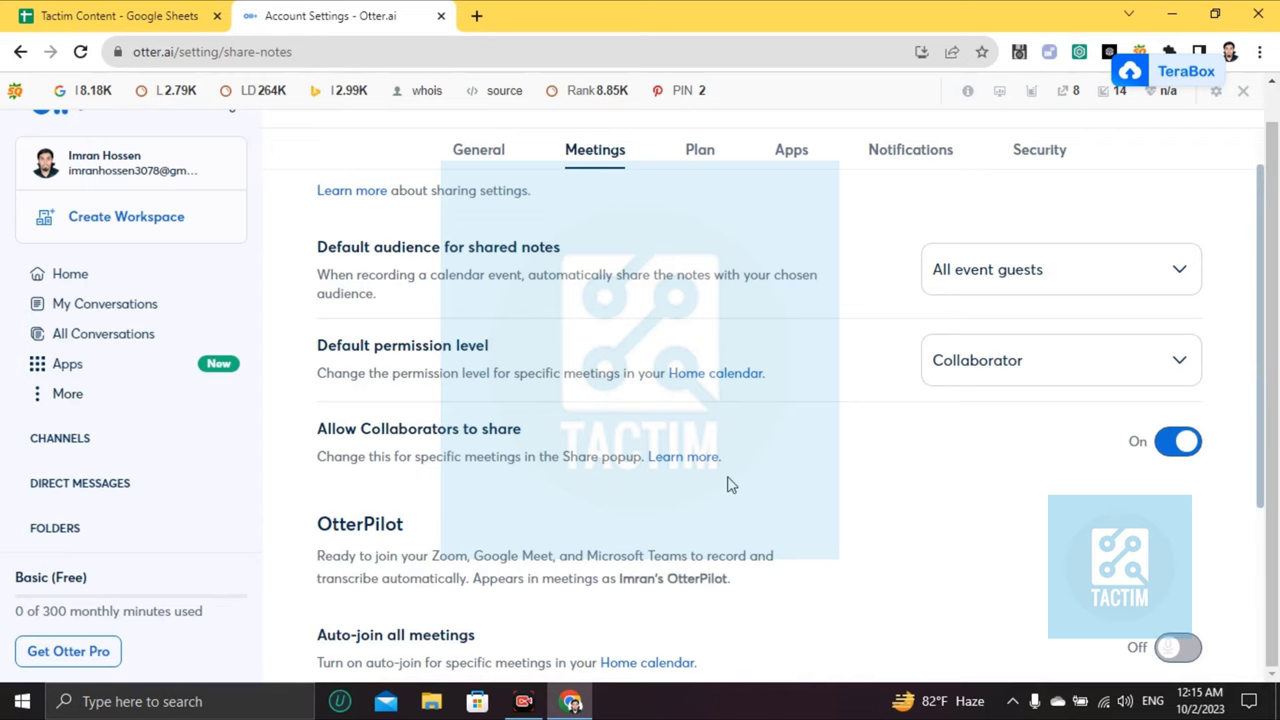
mouse_move(973, 689)
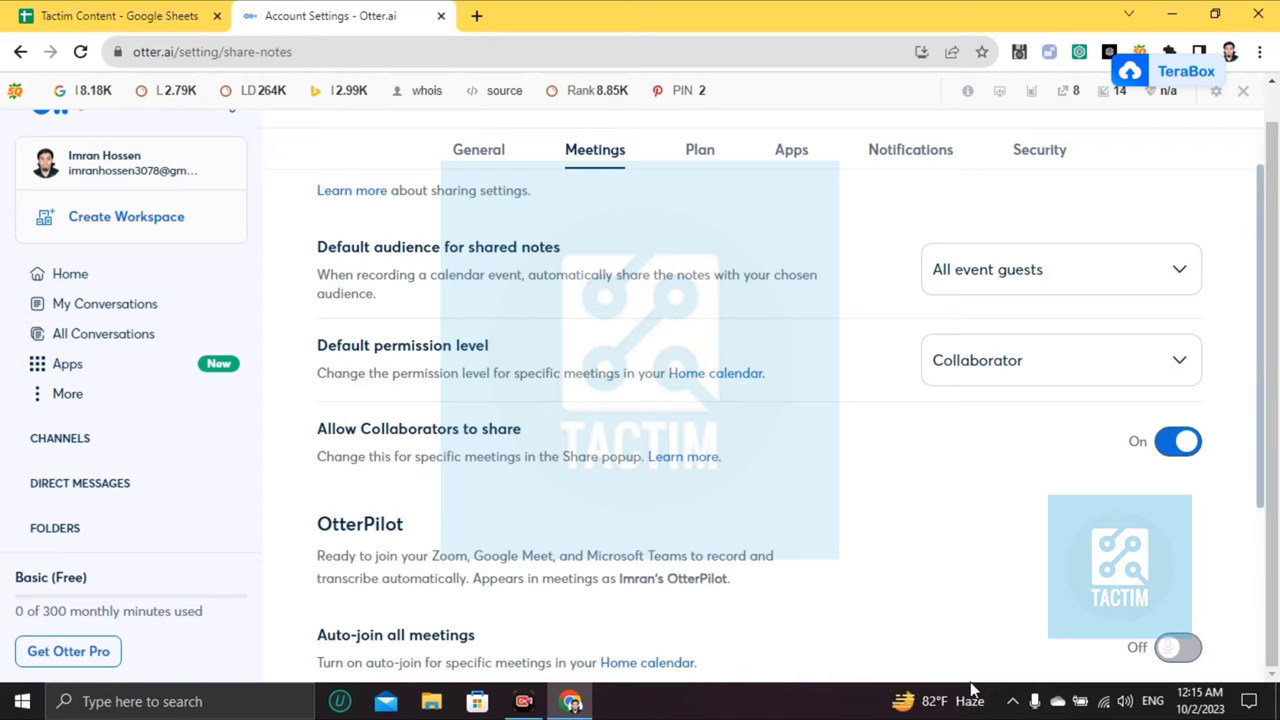